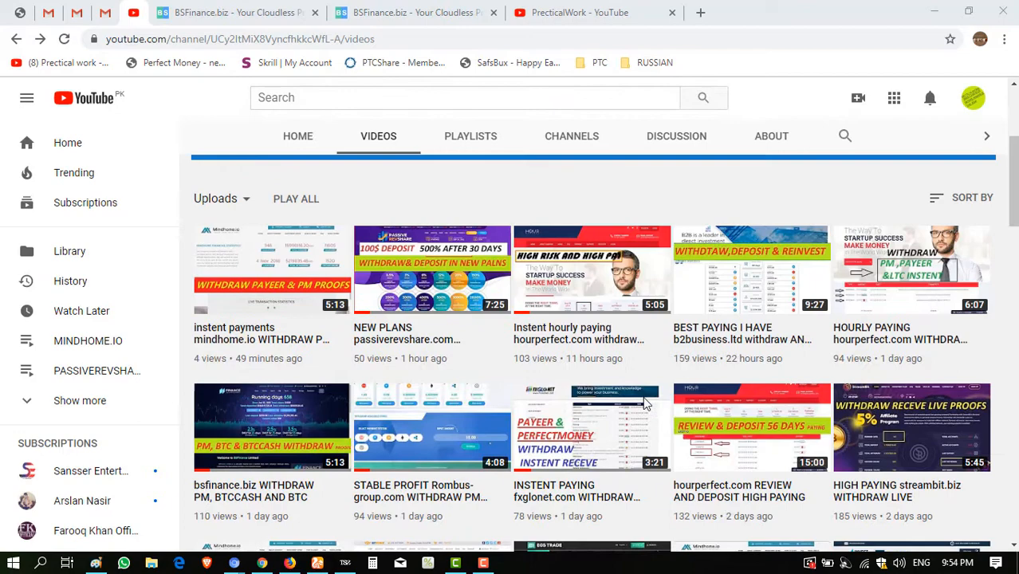
# Go to the Bitforce ACCOUNT dashboard and highlight the $4.41 account balance figure.
pyautogui.scroll(-3)
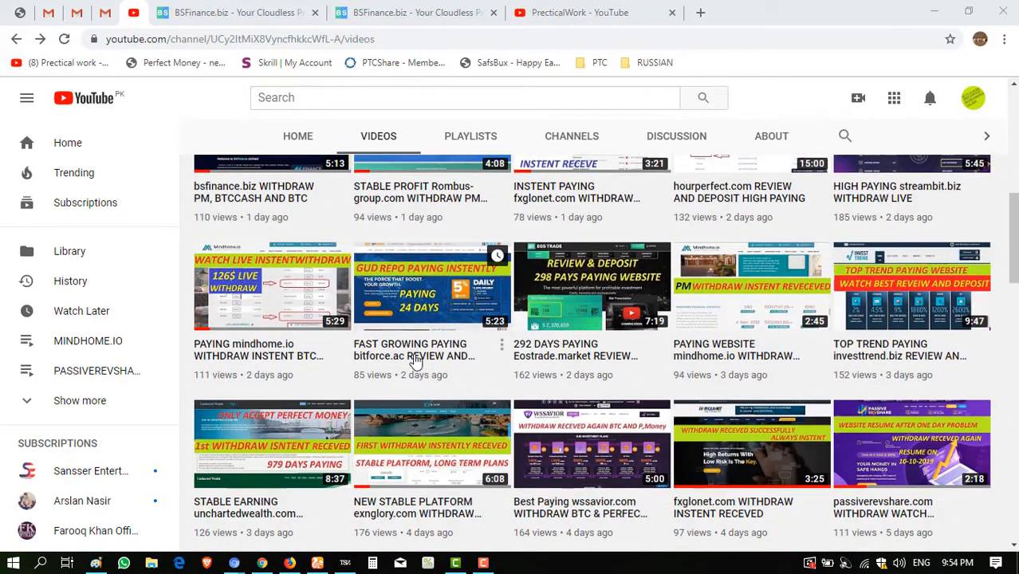
pyautogui.moveTo(363, 373)
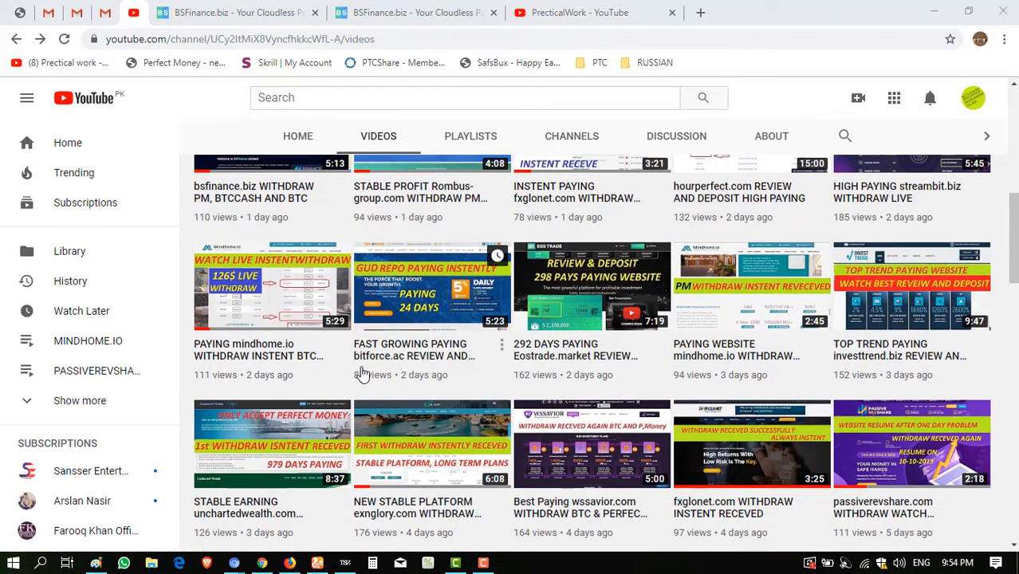
pyautogui.moveTo(436, 367)
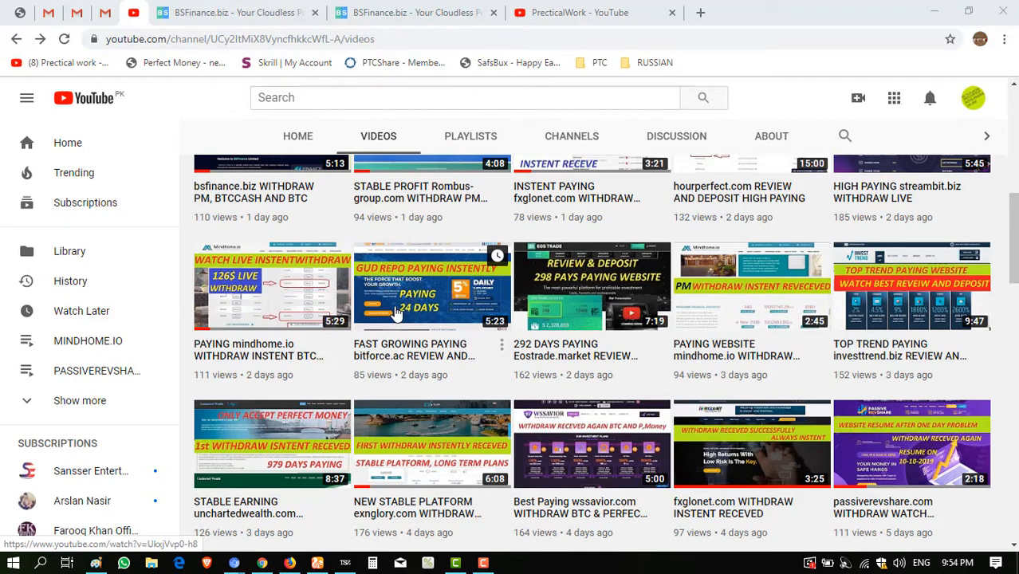
pyautogui.moveTo(415, 375)
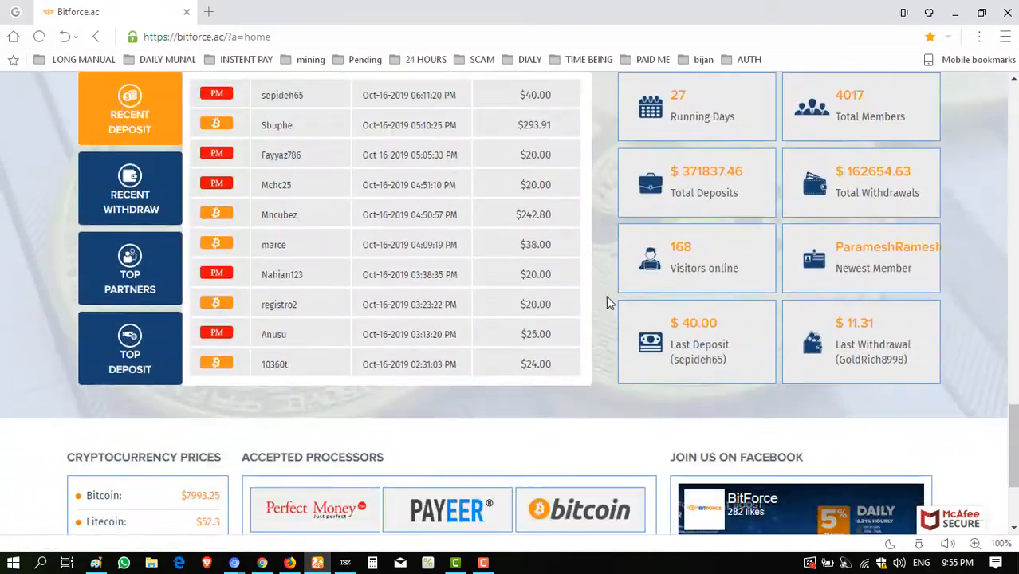
pyautogui.scroll(-3)
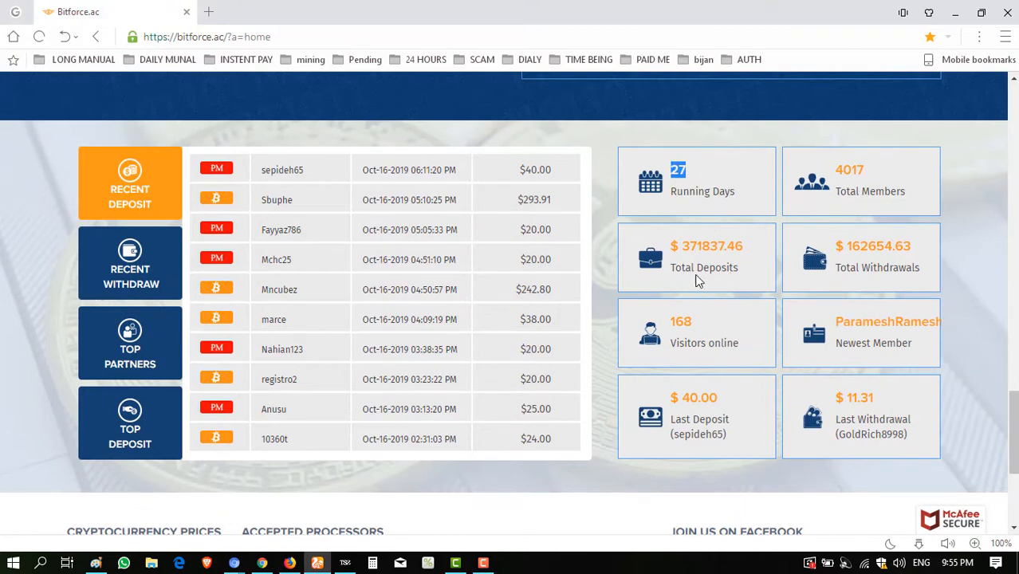
pyautogui.scroll(-3)
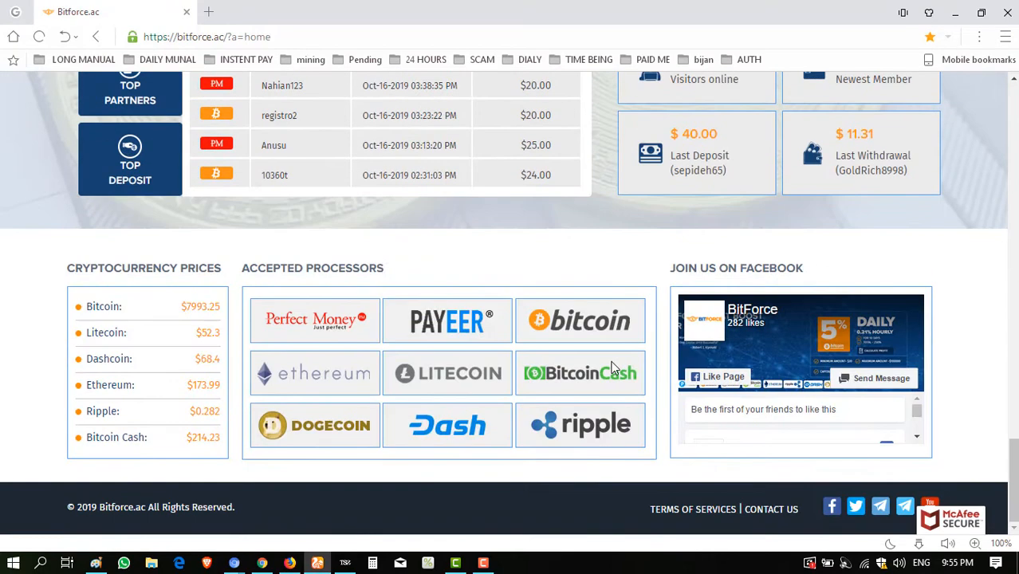
pyautogui.scroll(3)
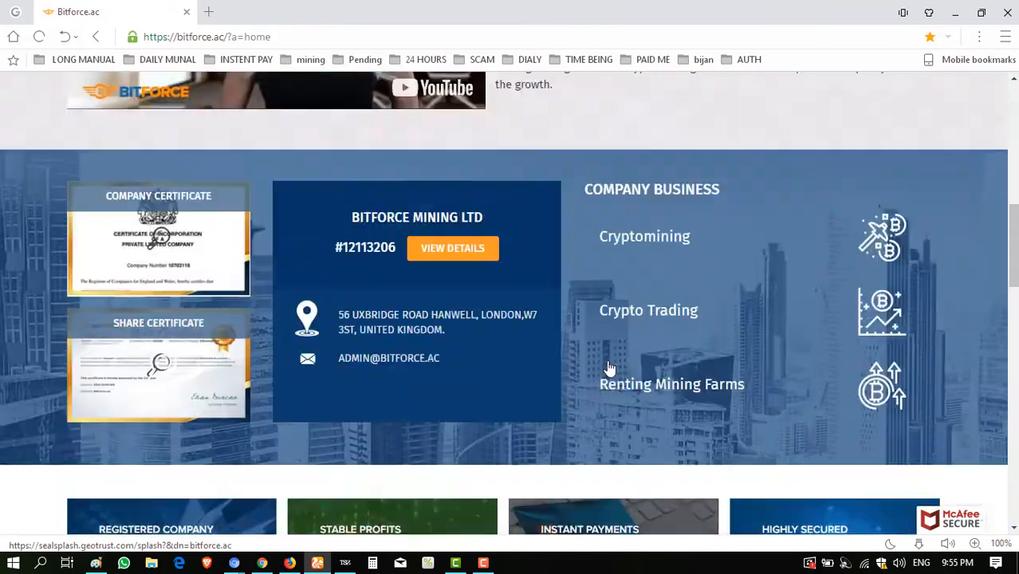
pyautogui.scroll(3)
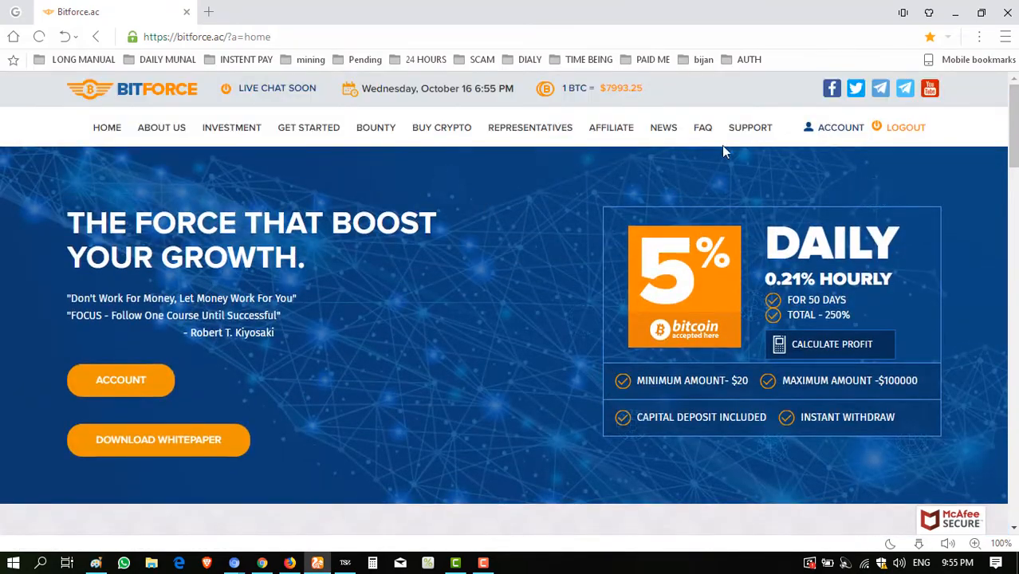
pyautogui.click(840, 127)
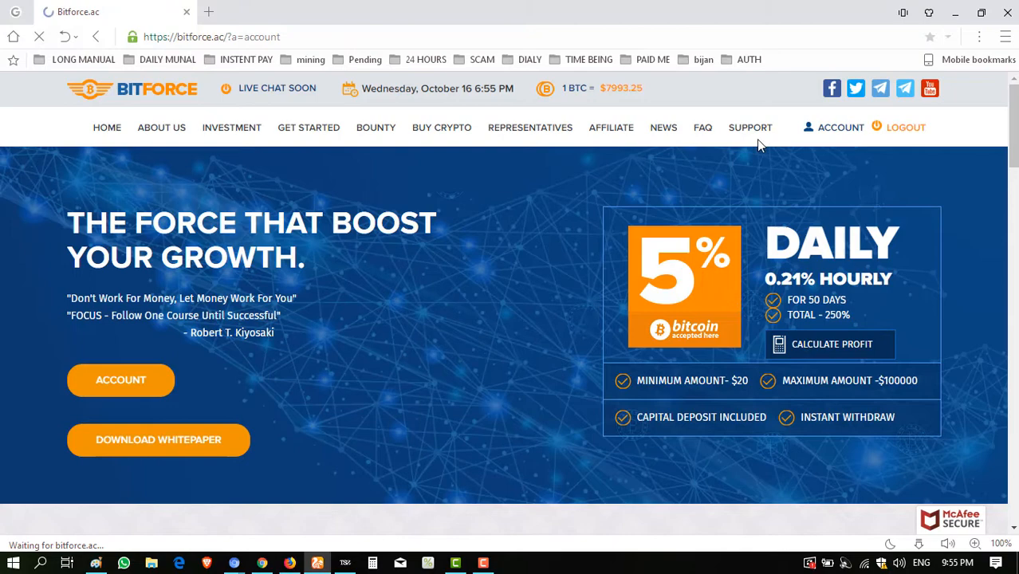
pyautogui.click(120, 379)
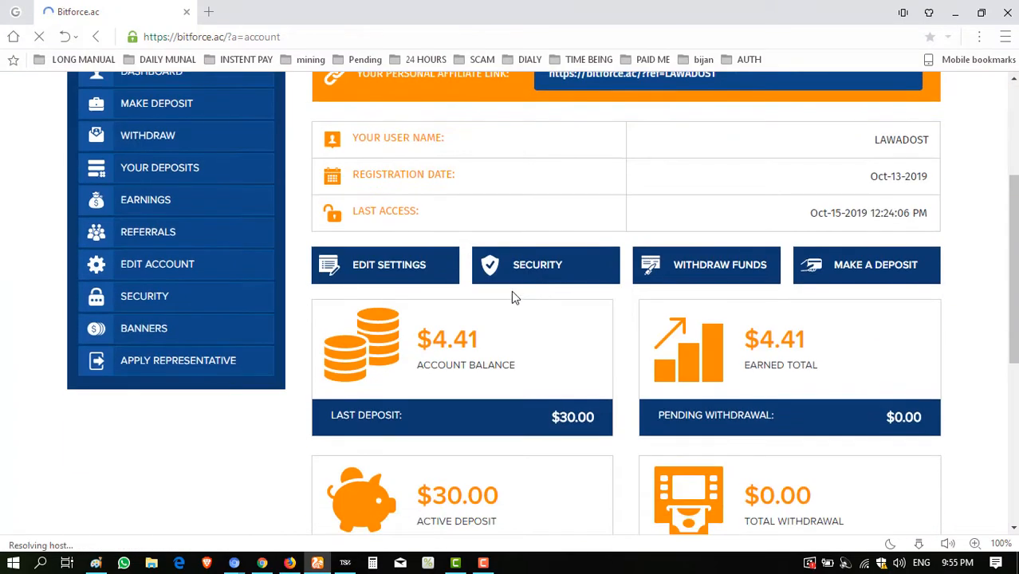
pyautogui.scroll(-3)
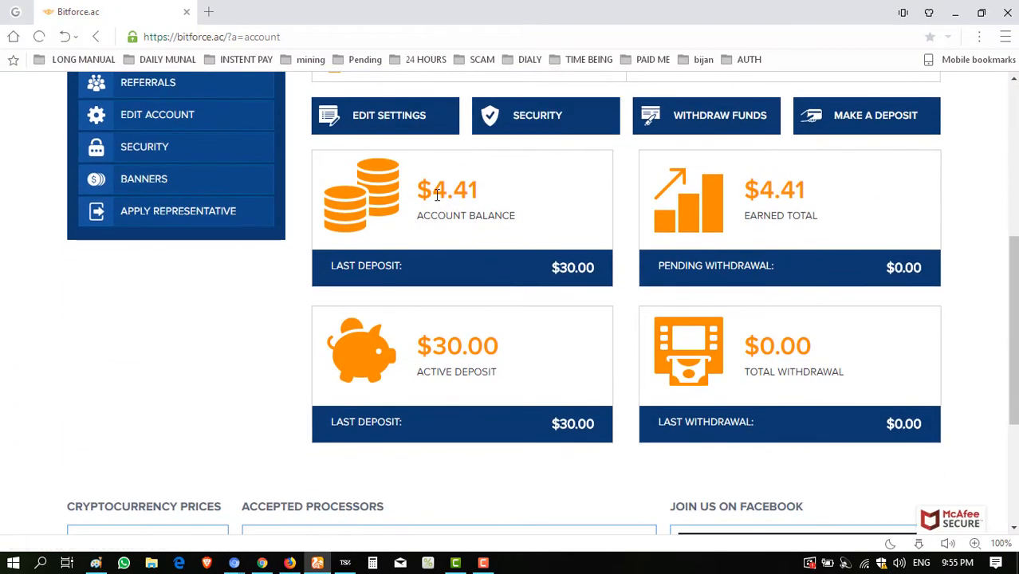
pyautogui.doubleClick(454, 190)
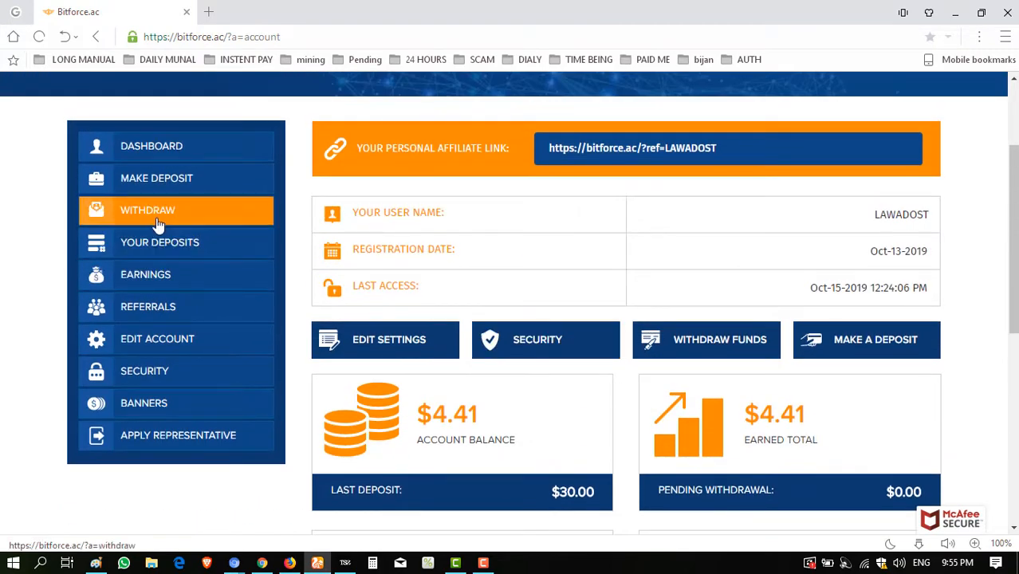
# Paste the copied 4.41 balance into Withdrawal ($) with PerfectMoney and submit the request.
pyautogui.click(147, 210)
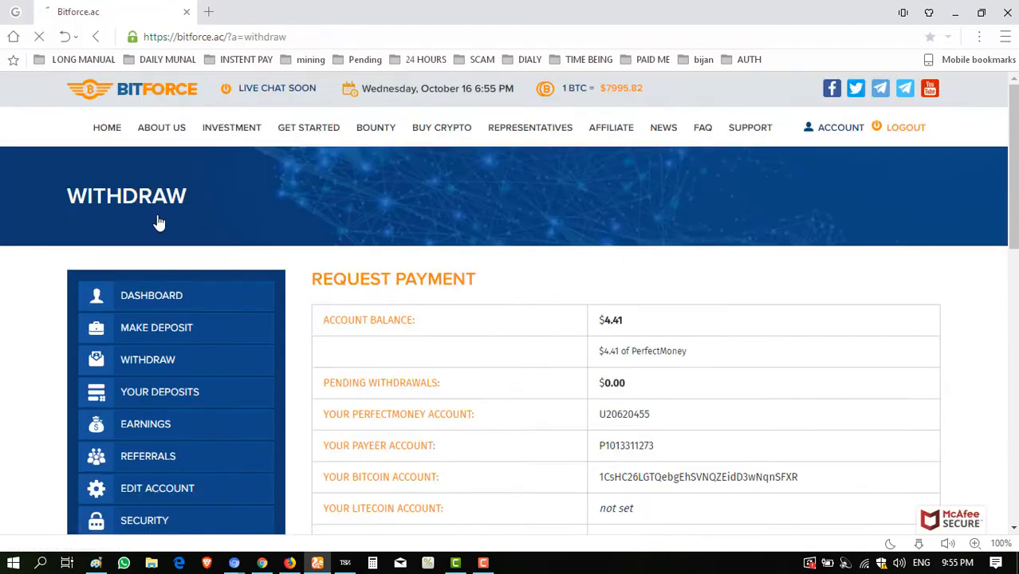
pyautogui.scroll(-3)
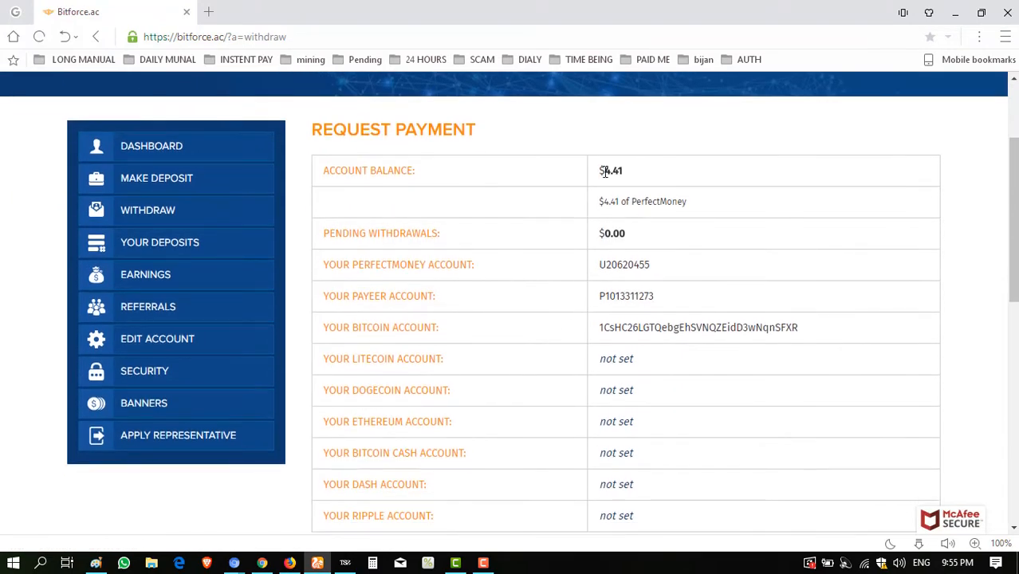
pyautogui.rightClick(612, 171)
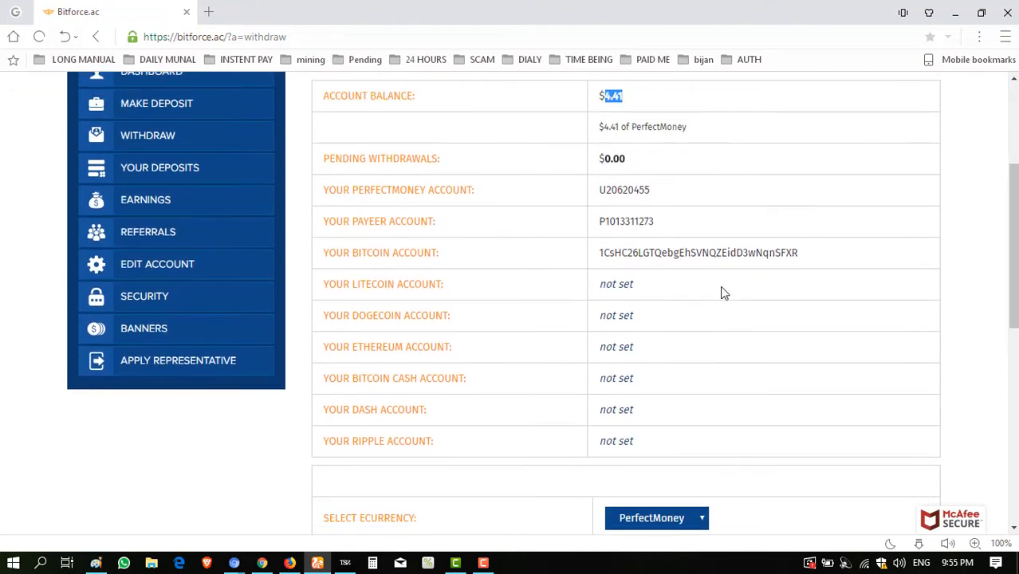
pyautogui.moveTo(608, 127)
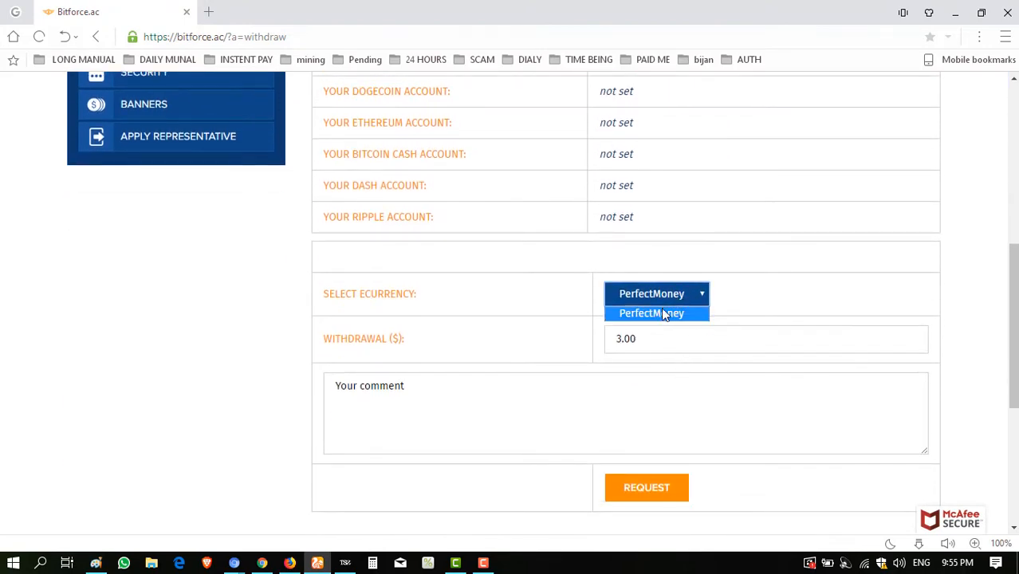
pyautogui.rightClick(765, 338)
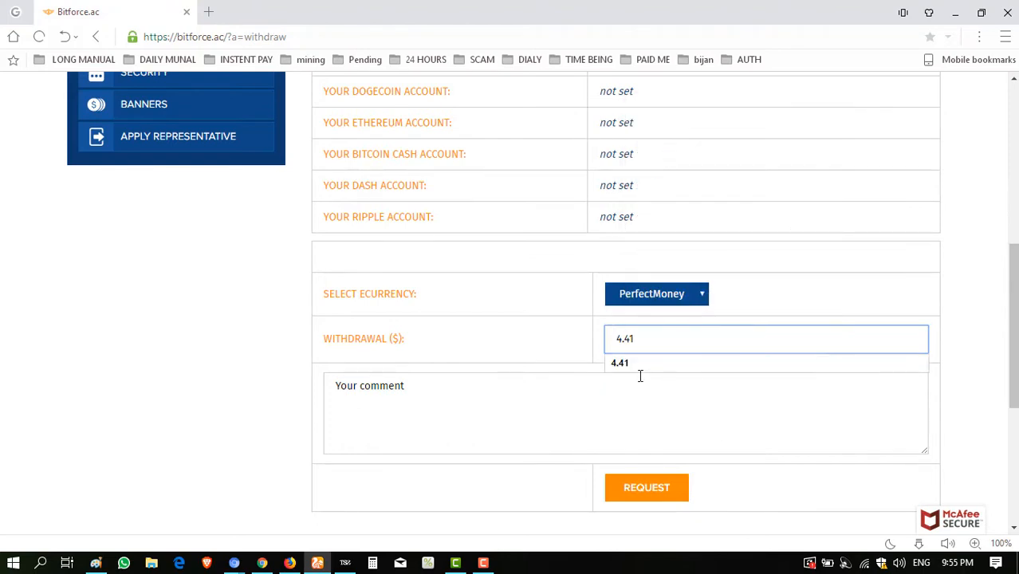
pyautogui.click(646, 487)
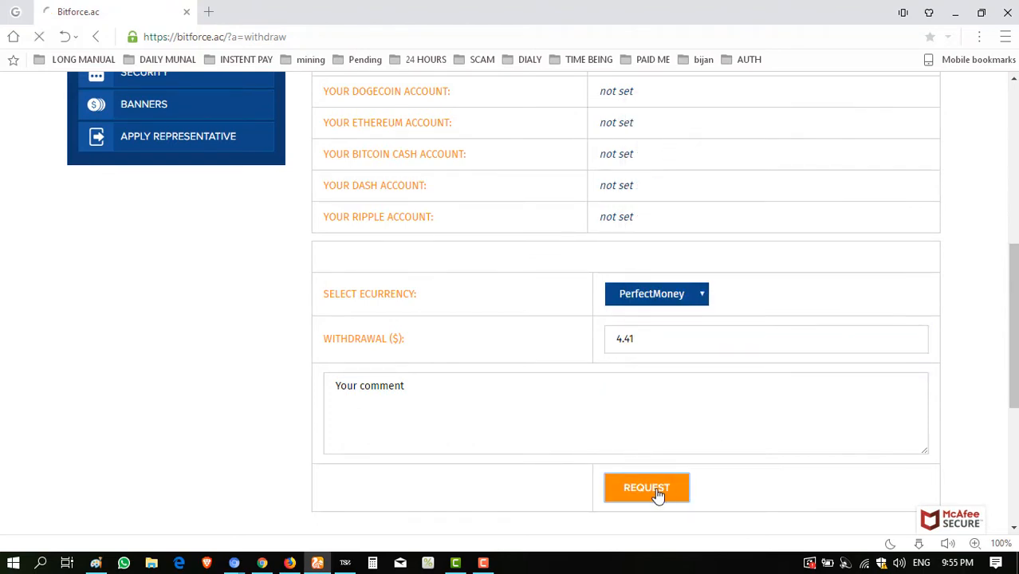
# Confirm the $4.41 PerfectMoney withdrawal on the Request Payment summary page.
pyautogui.click(645, 487)
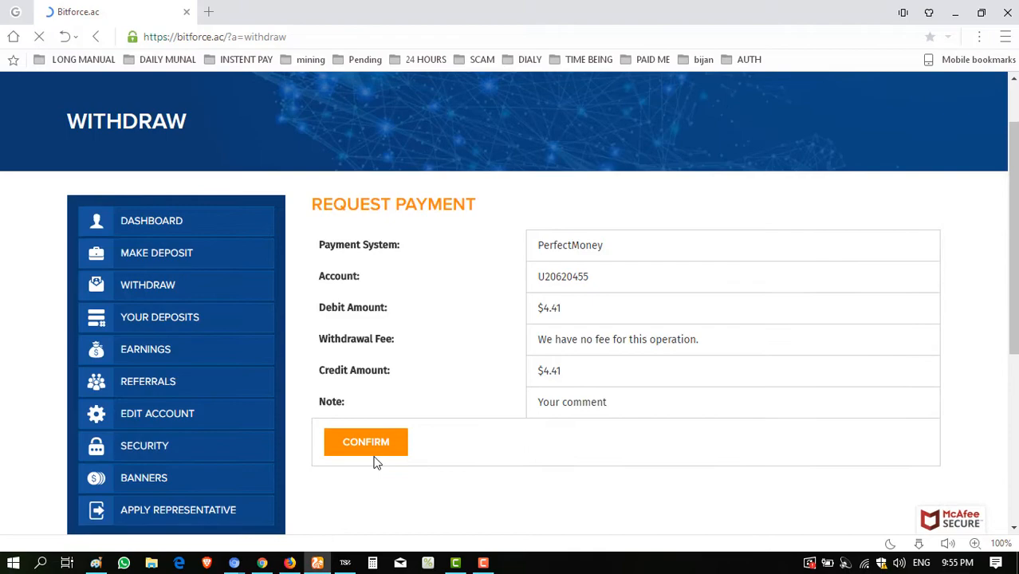
pyautogui.click(365, 442)
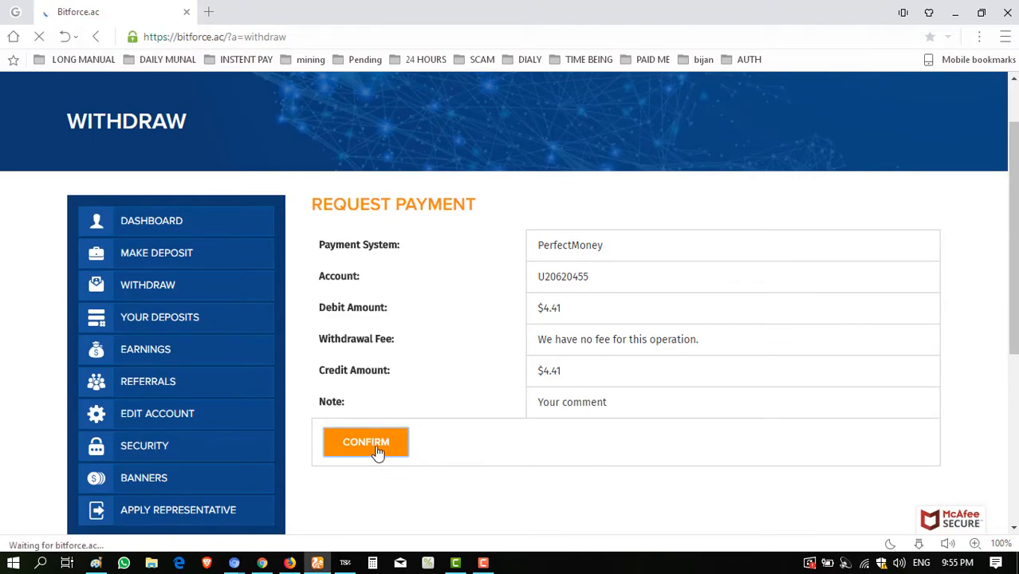
pyautogui.click(365, 441)
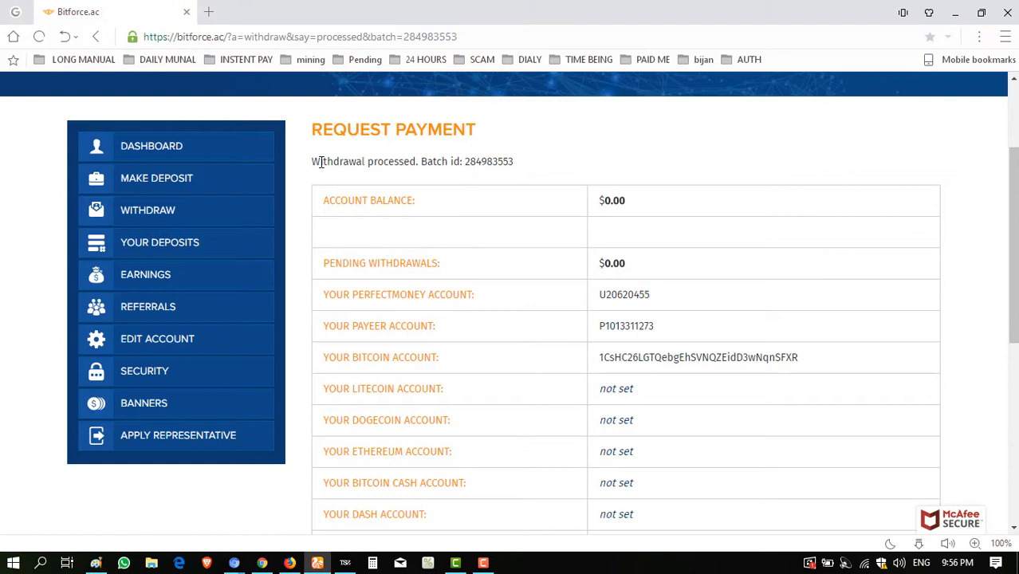
pyautogui.moveTo(311, 161); pyautogui.dragTo(399, 161)
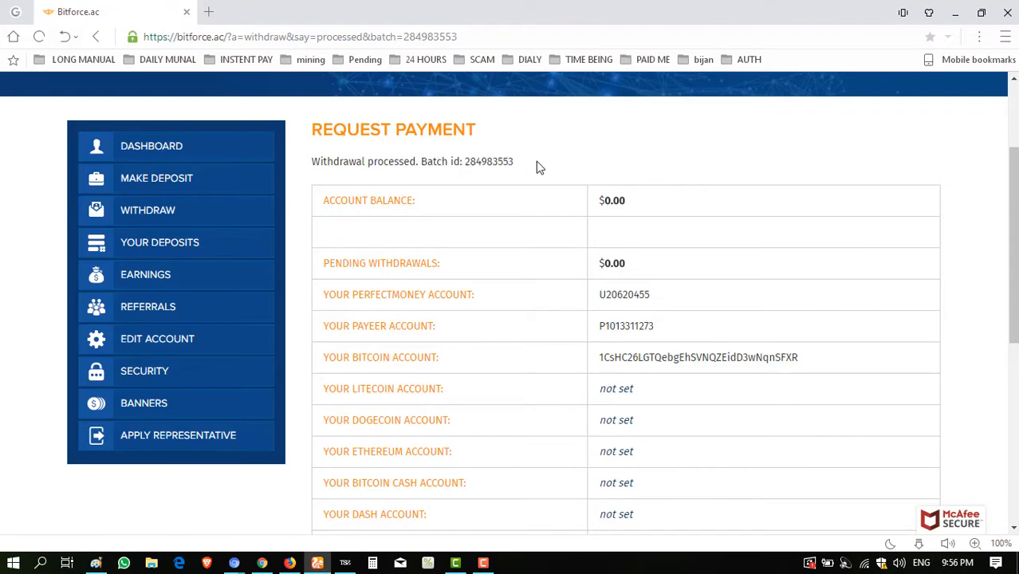
pyautogui.scroll(3)
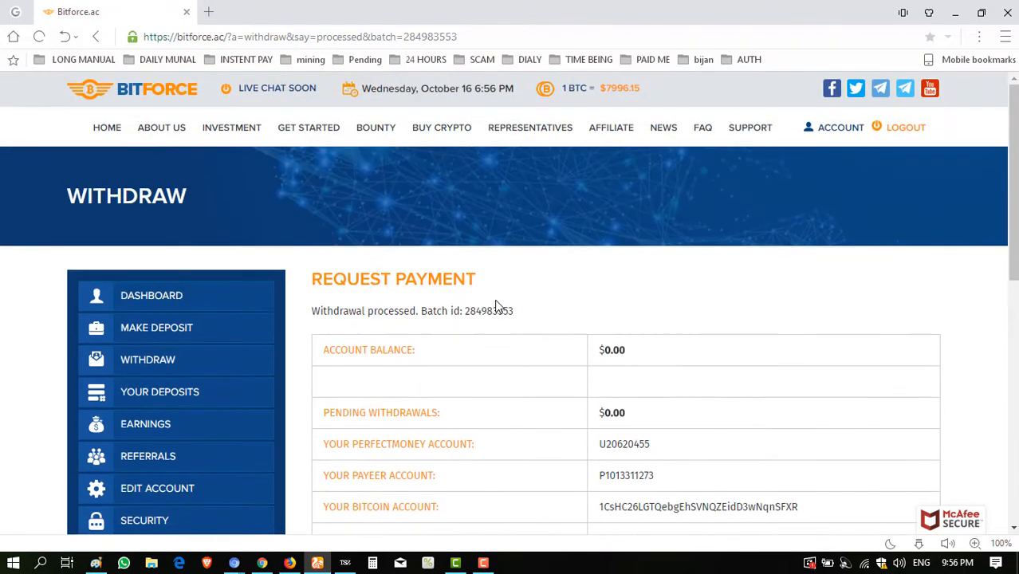
pyautogui.moveTo(466, 311); pyautogui.dragTo(514, 311)
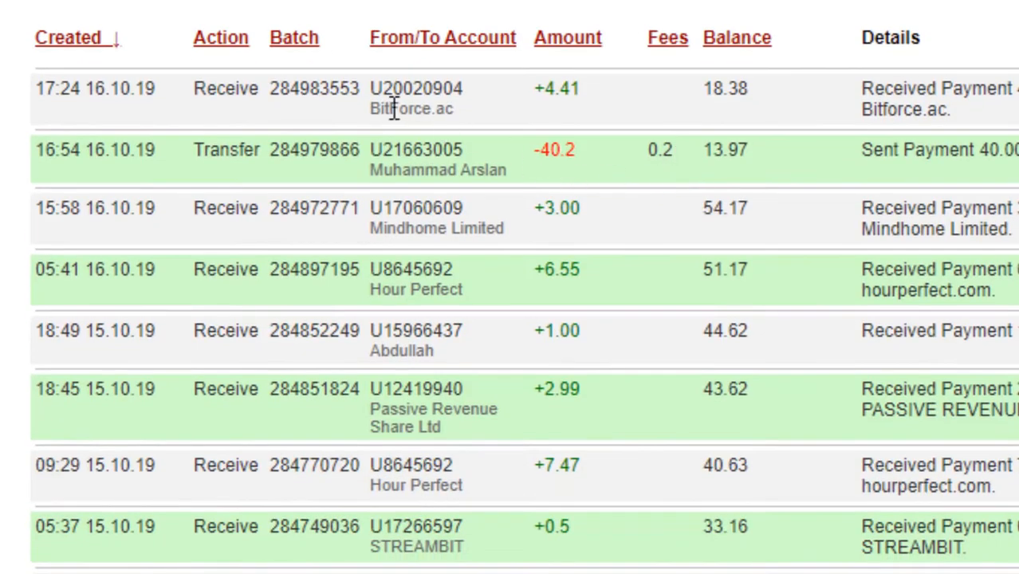
# Highlight the BitForce.ac sender on the +4.41 USD receipt and scroll the statement details.
pyautogui.doubleClick(558, 88)
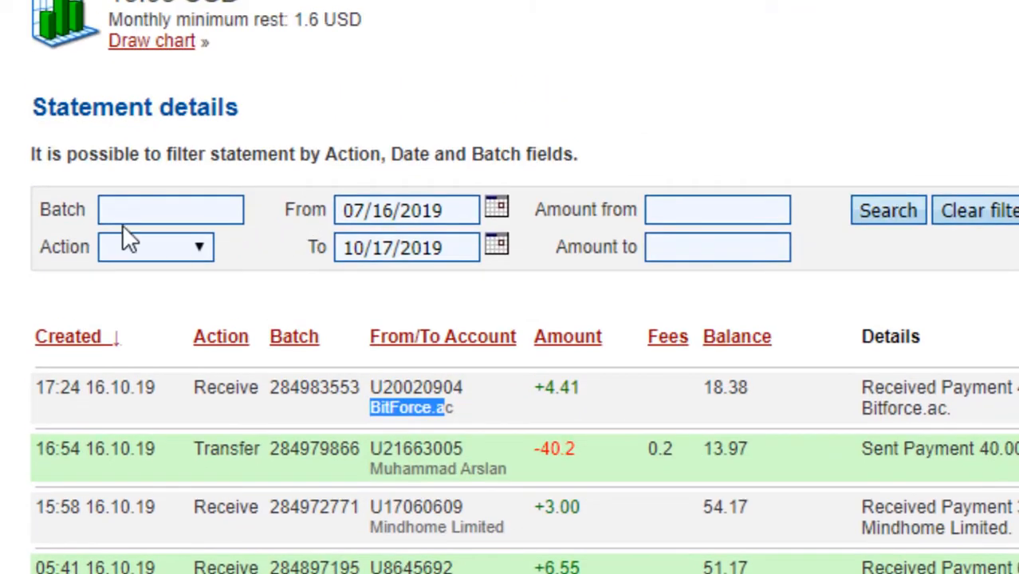
pyautogui.moveTo(494, 399)
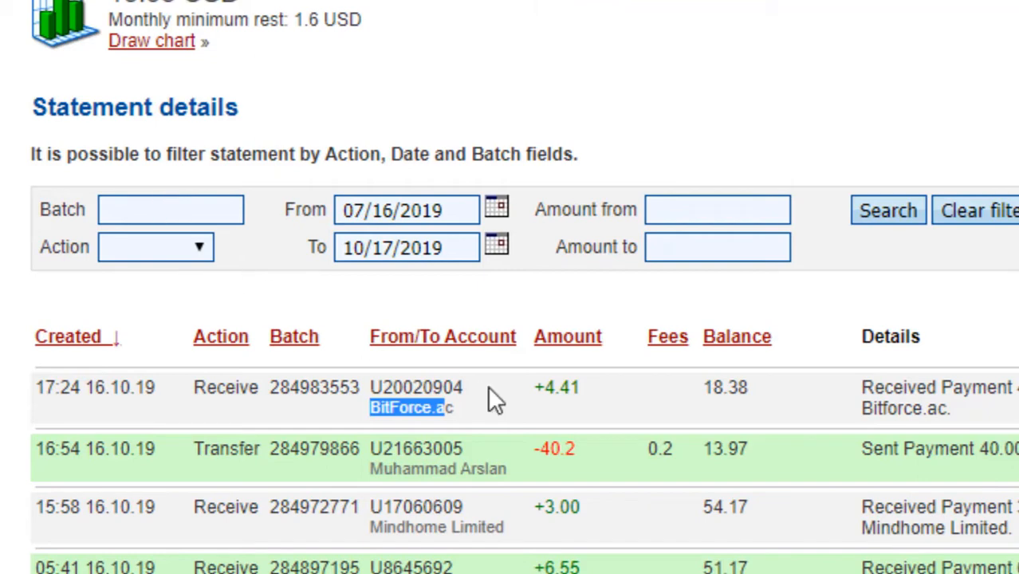
pyautogui.scroll(-3)
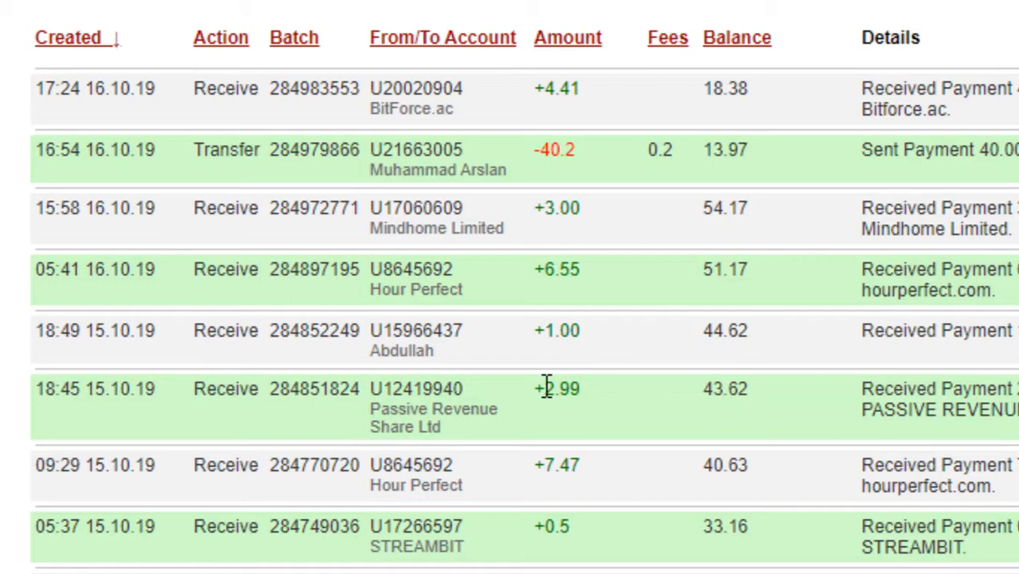
pyautogui.moveTo(629, 301)
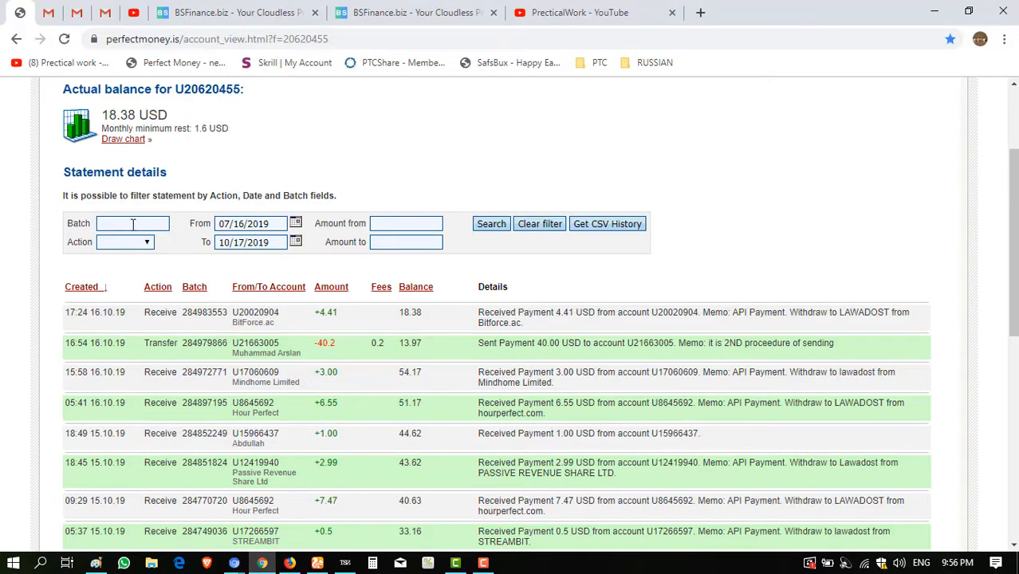
# Paste batch ID 284983553 into the statement's Batch filter field.
pyautogui.rightClick(132, 223)
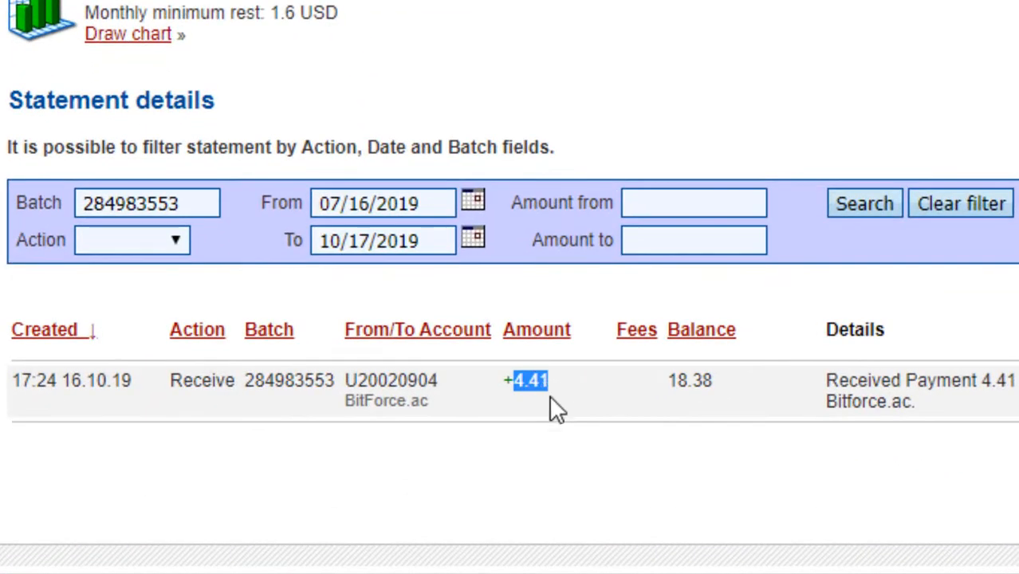
pyautogui.moveTo(429, 510)
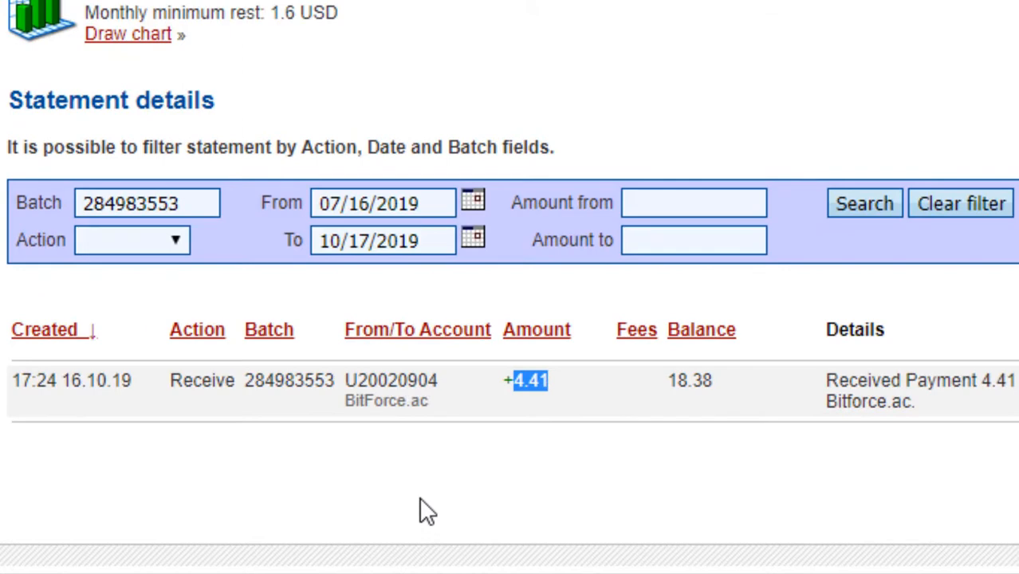
pyautogui.moveTo(347, 407)
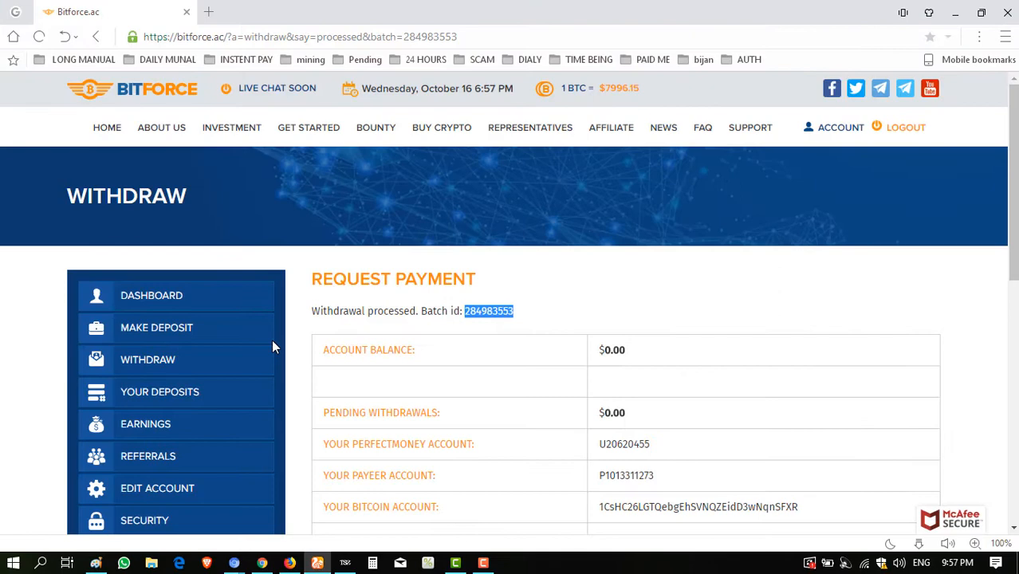
# Return to the Bitforce dashboard to view $4.41 as total and last withdrawal.
pyautogui.click(150, 295)
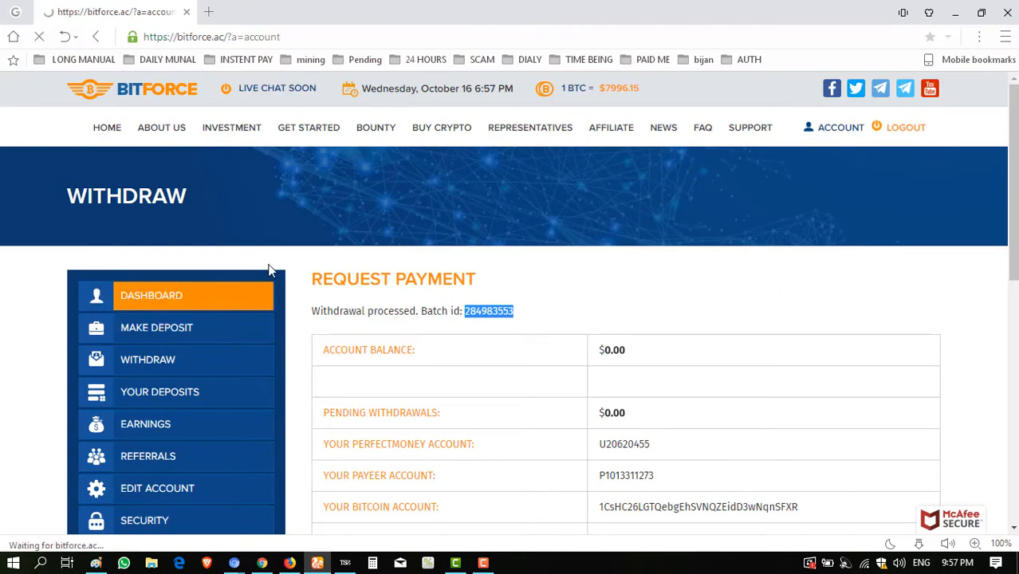
pyautogui.click(839, 127)
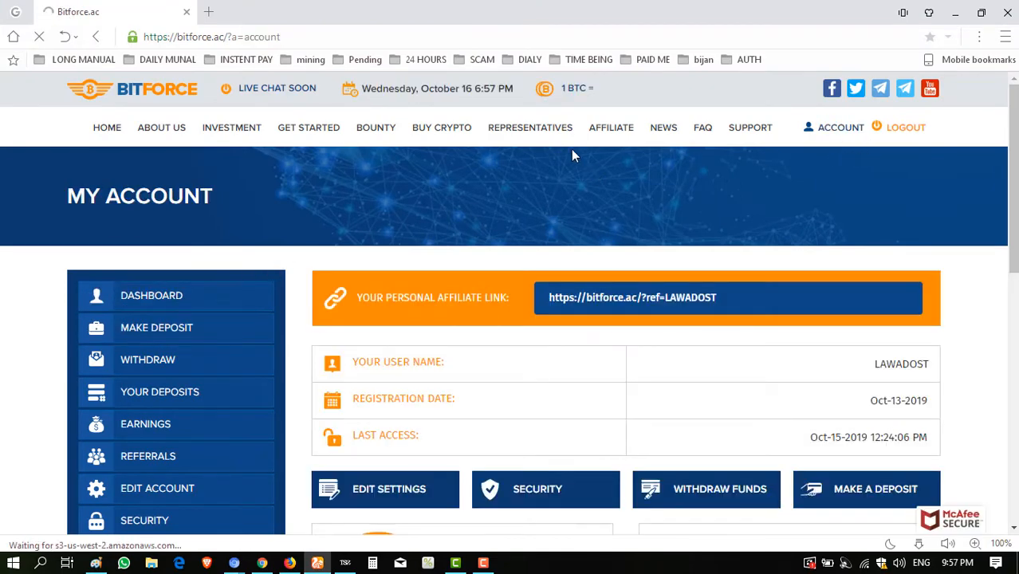
pyautogui.scroll(-3)
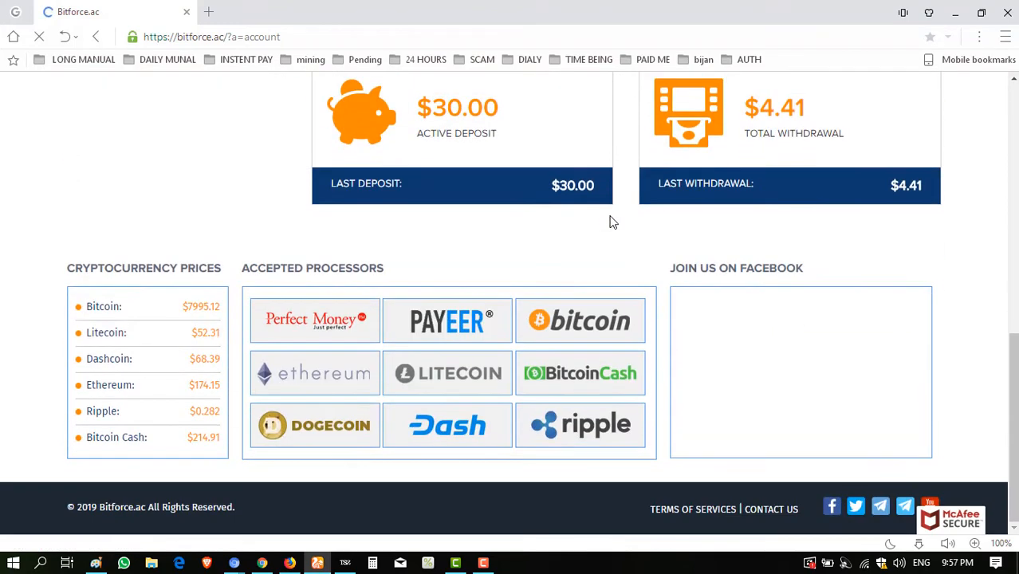
pyautogui.scroll(3)
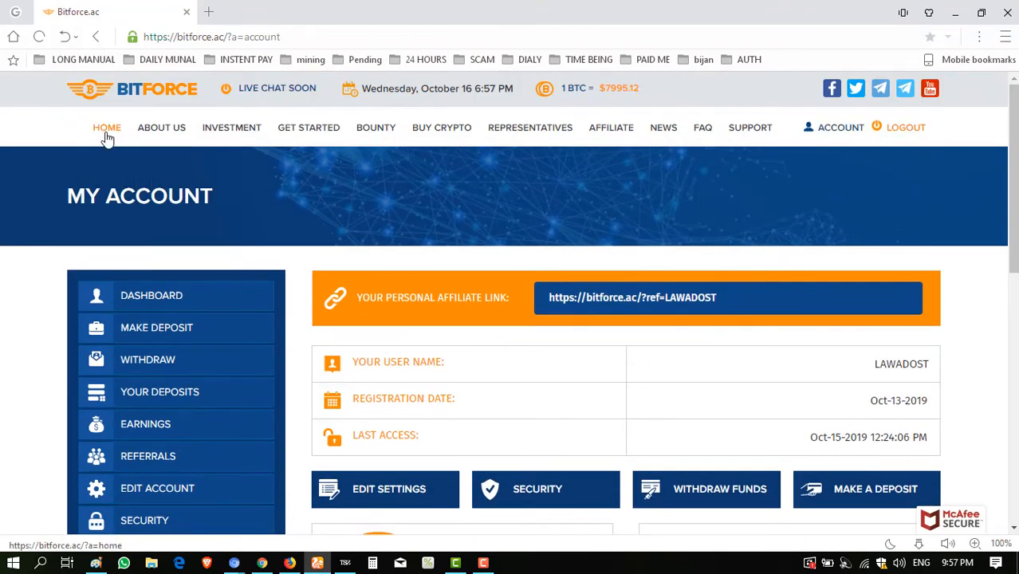
# Open the Bitforce home page, close the welcome popup, and scroll to the statistics.
pyautogui.click(106, 128)
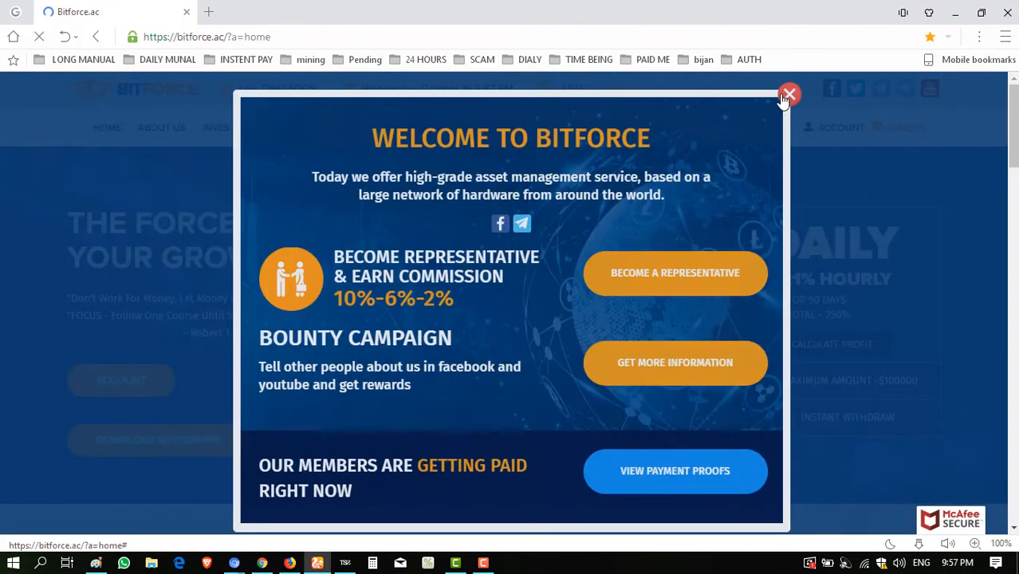
pyautogui.click(788, 94)
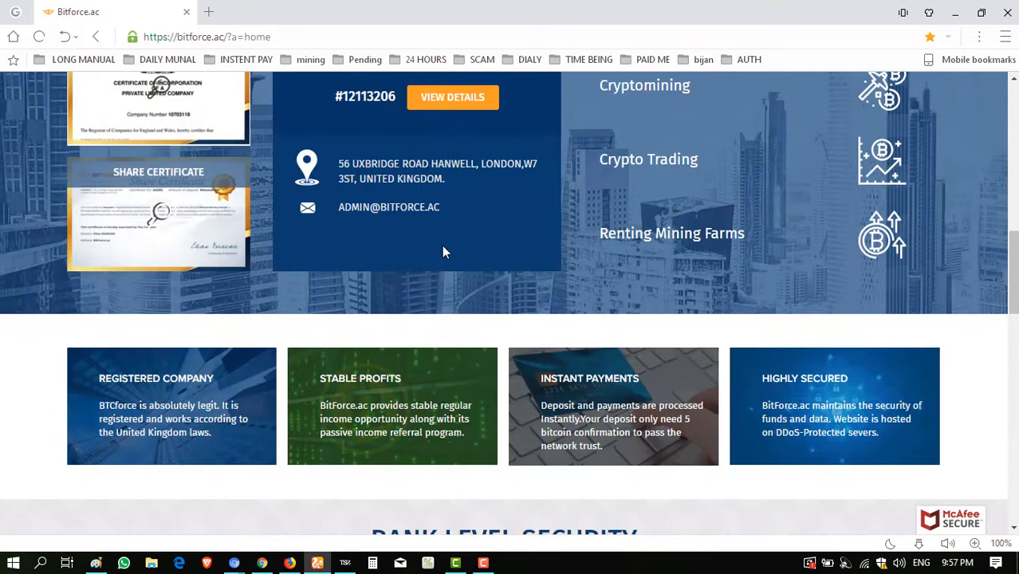
pyautogui.scroll(-3)
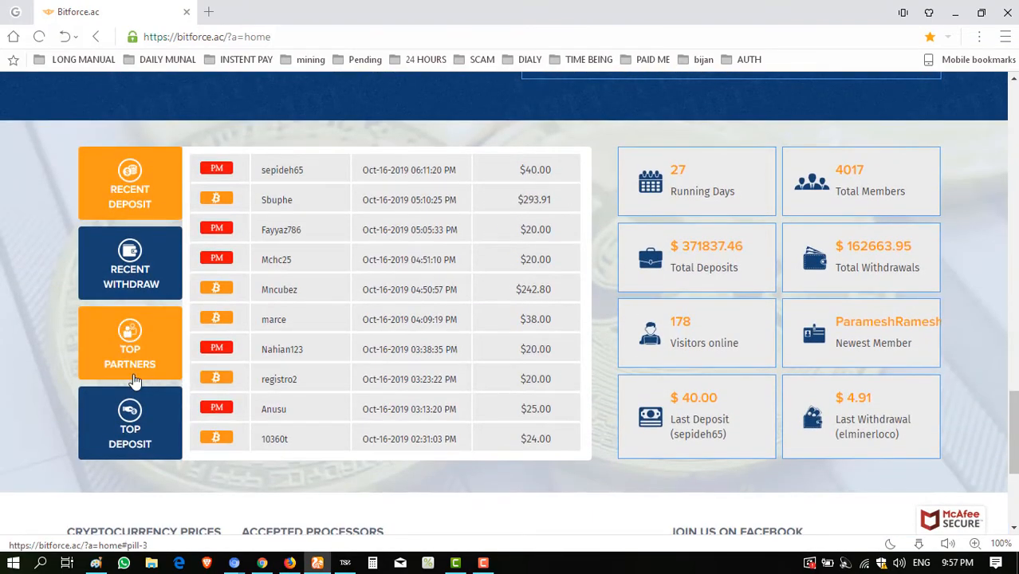
# Show Recent Withdraw and mark the $4.41 PM payout time, then view Company News.
pyautogui.click(130, 263)
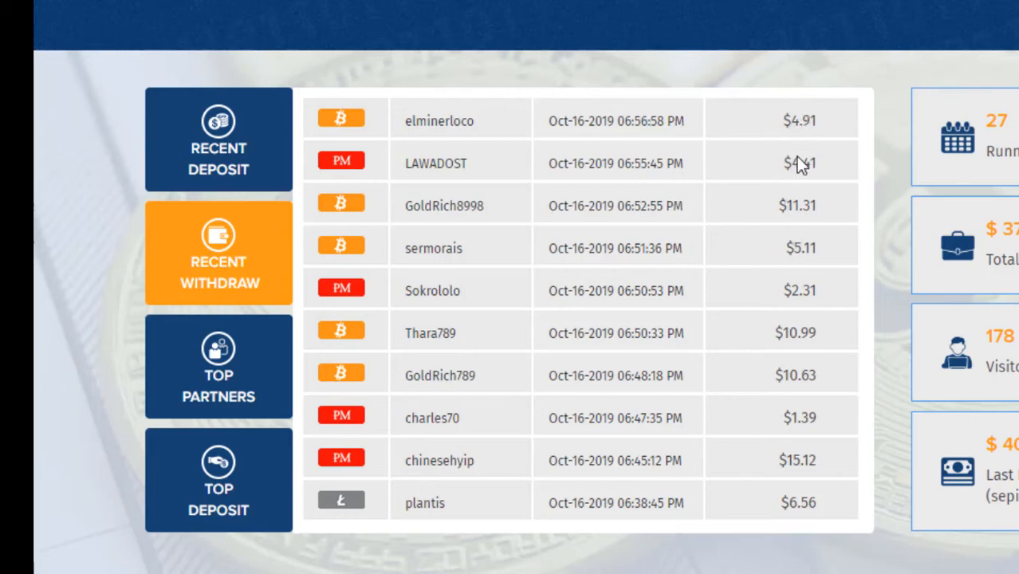
pyautogui.moveTo(625, 526)
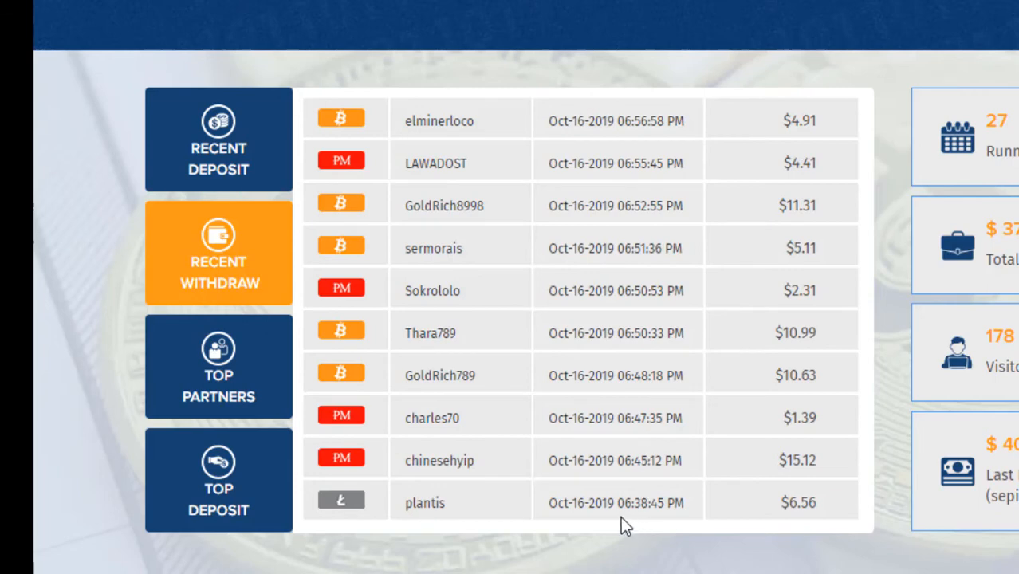
pyautogui.doubleClick(640, 502)
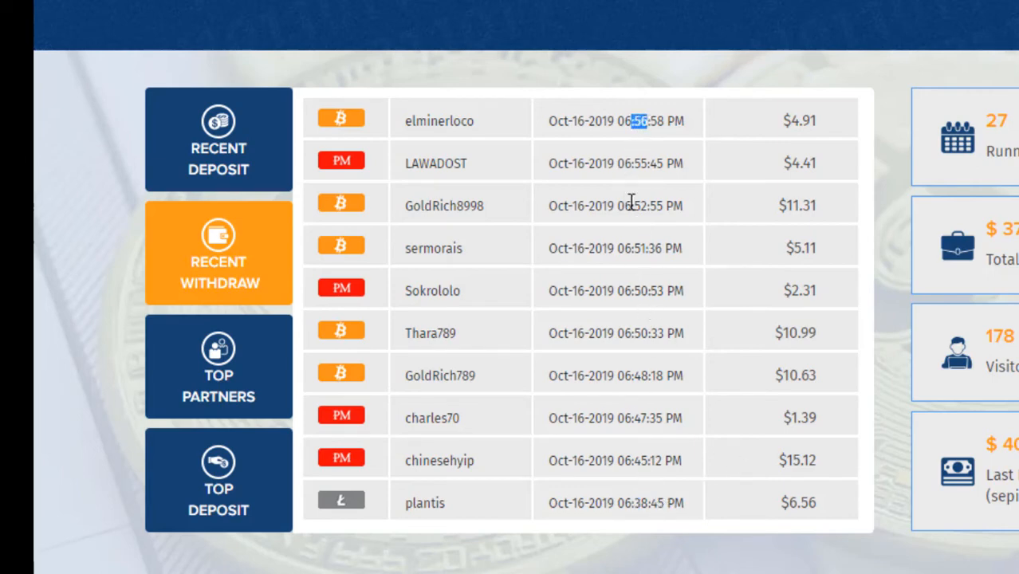
pyautogui.moveTo(824, 508)
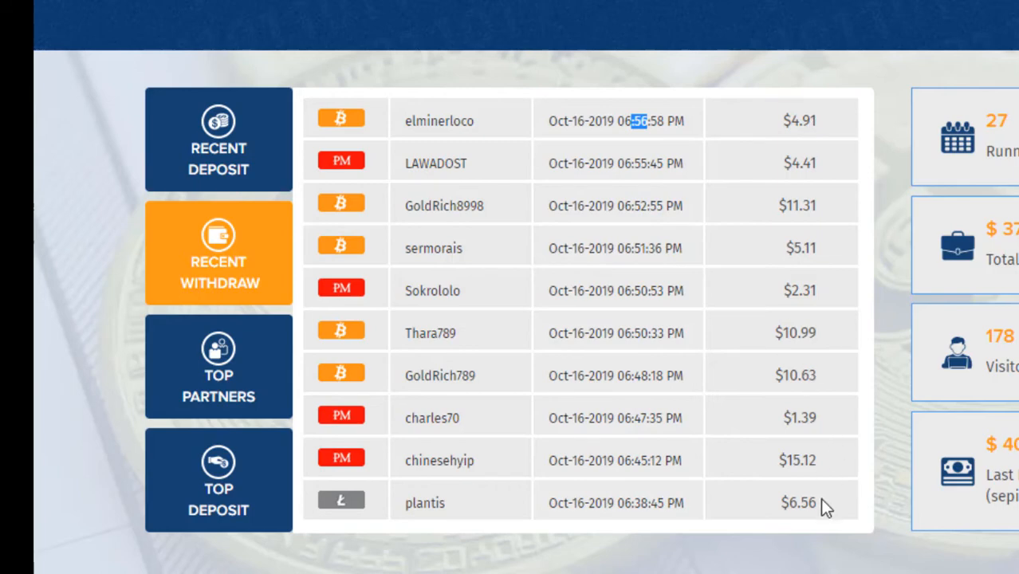
pyautogui.moveTo(267, 251)
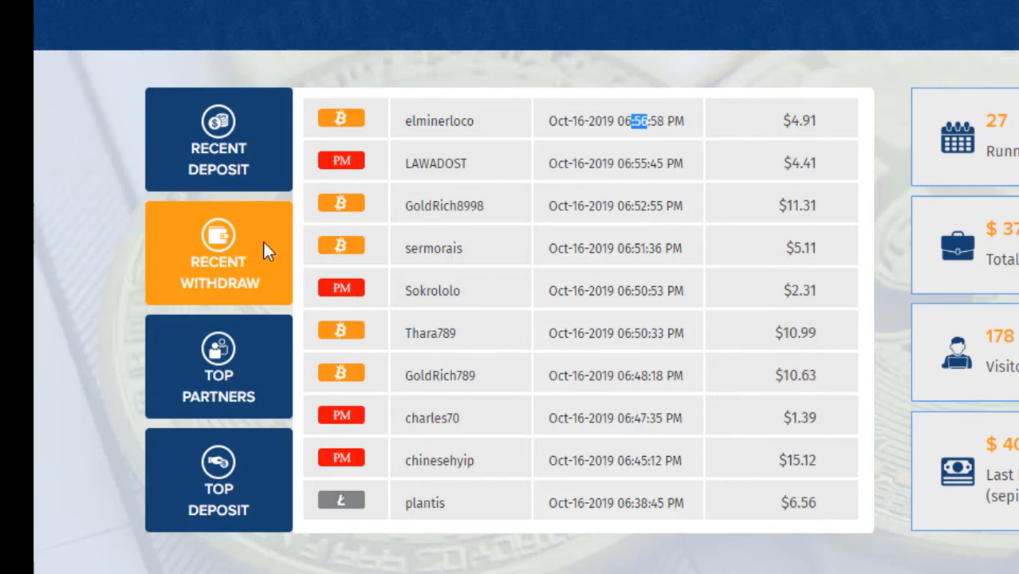
pyautogui.click(218, 140)
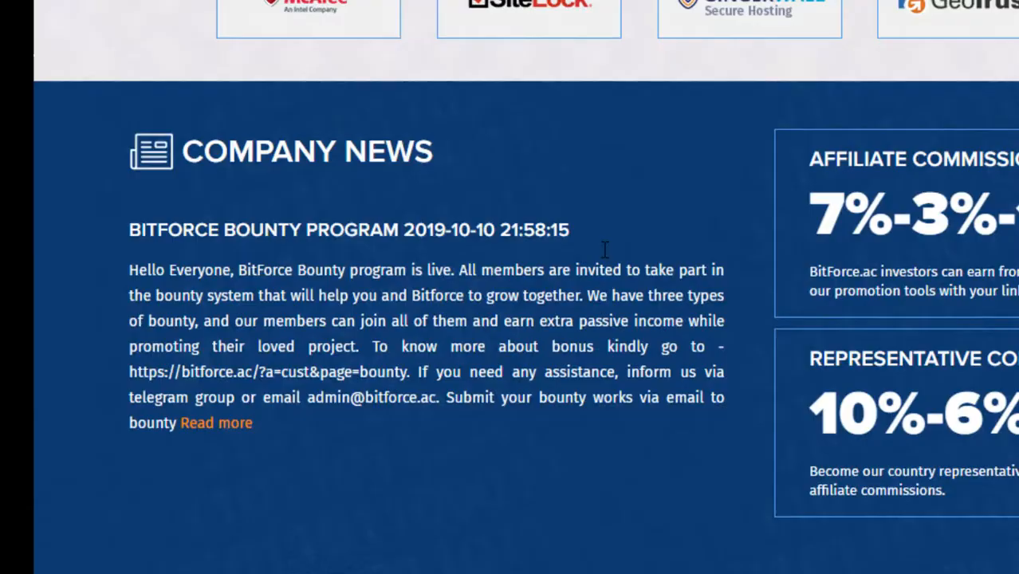
pyautogui.scroll(-3)
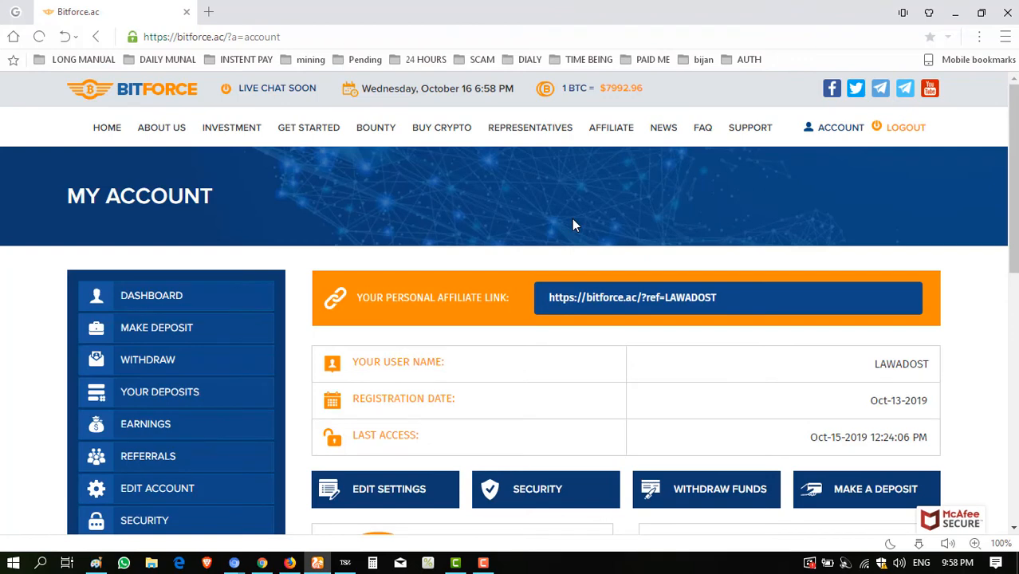
pyautogui.moveTo(464, 163)
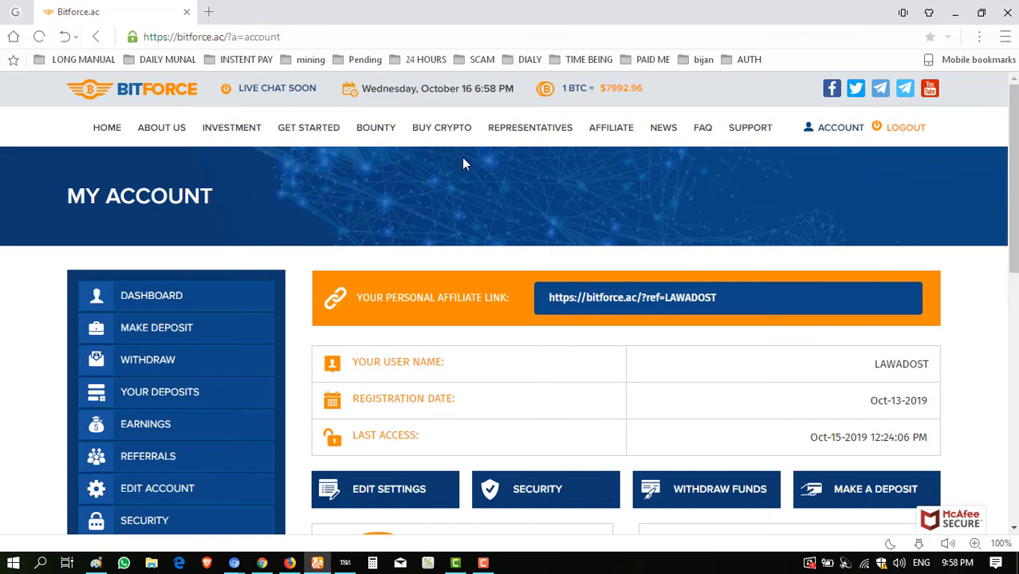
pyautogui.scroll(-3)
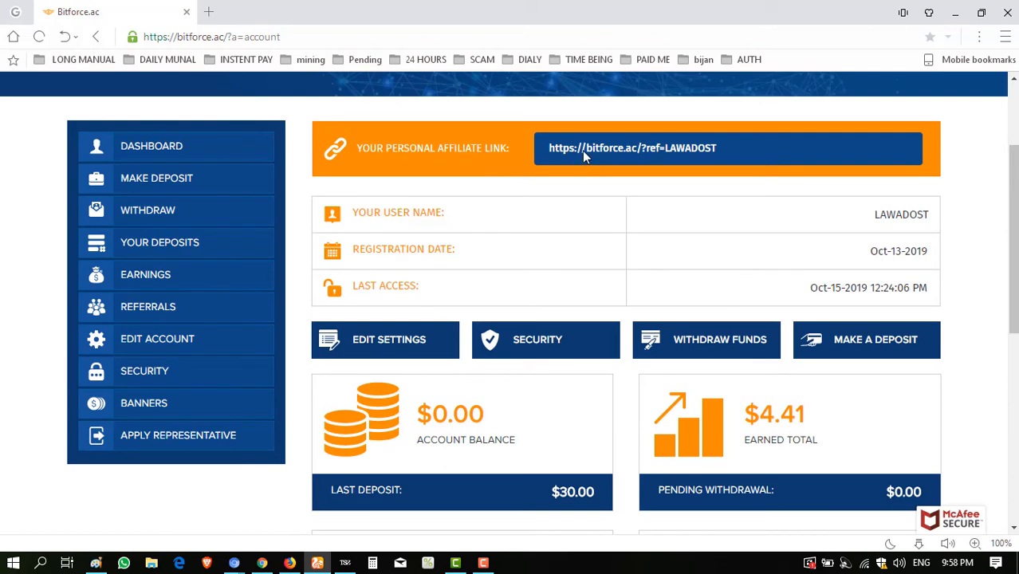
pyautogui.tripleClick(632, 147)
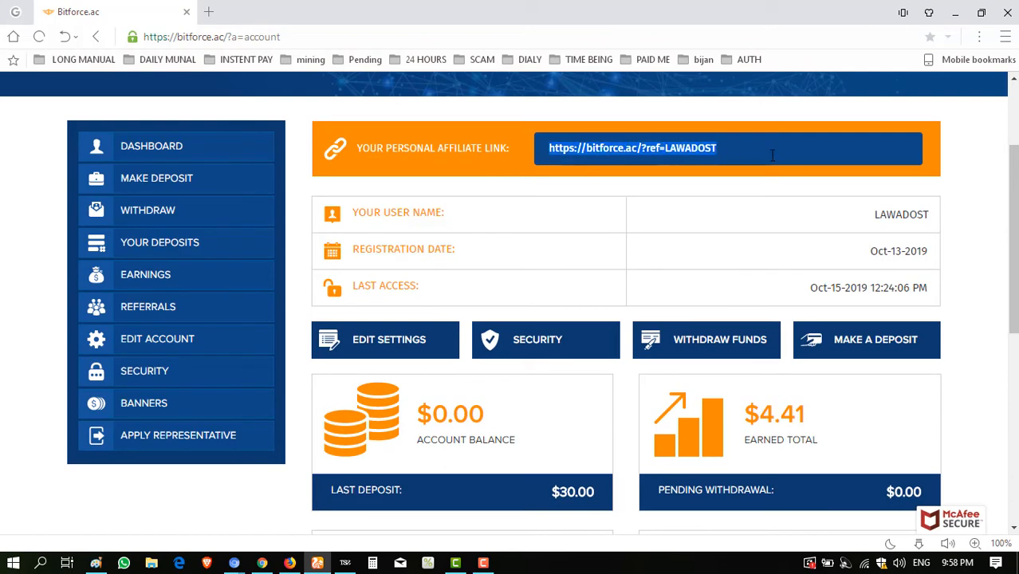